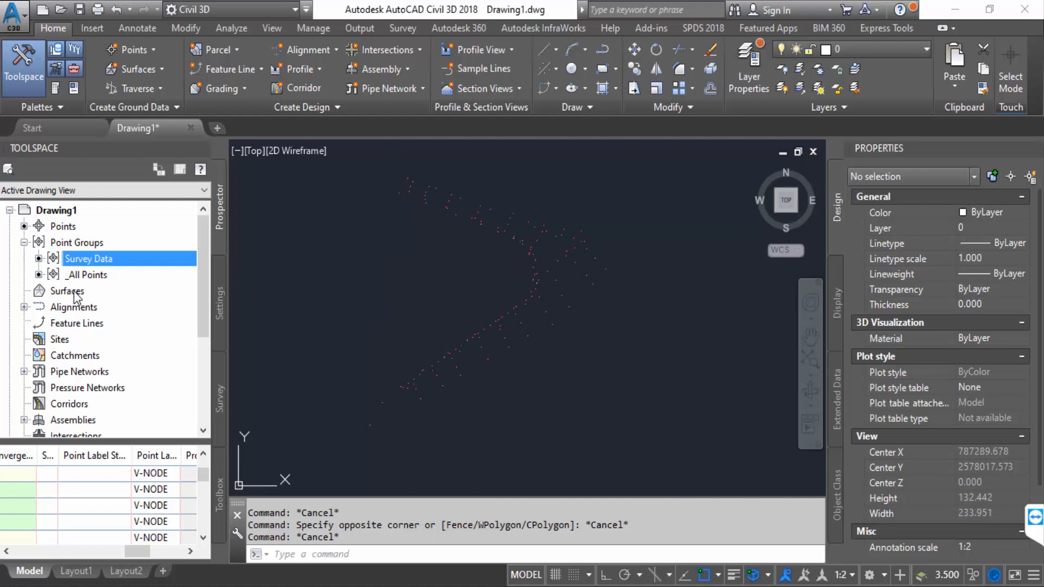
- Create TIN surface Surface1 using the Contours 1m and 5m (Background) style
{"action": "left_click", "coordinate": [66, 291]}
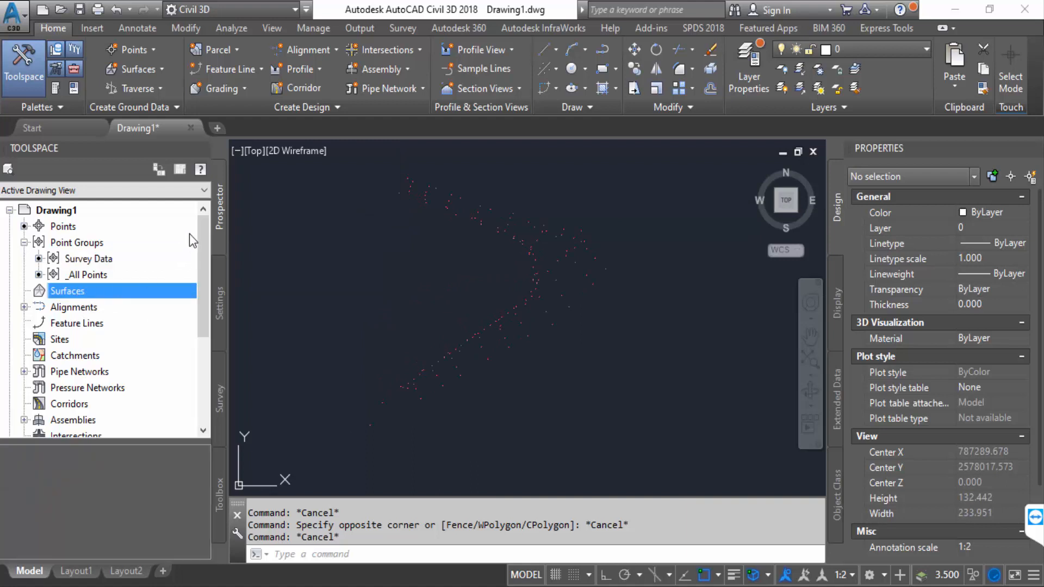
{"action": "mouse_move", "coordinate": [192, 250]}
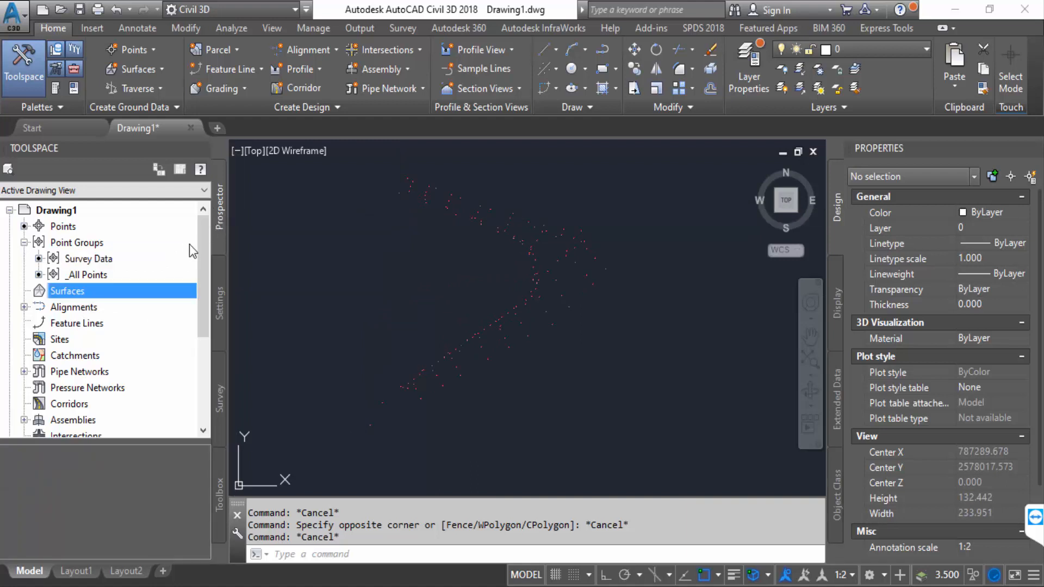
{"action": "mouse_move", "coordinate": [213, 256]}
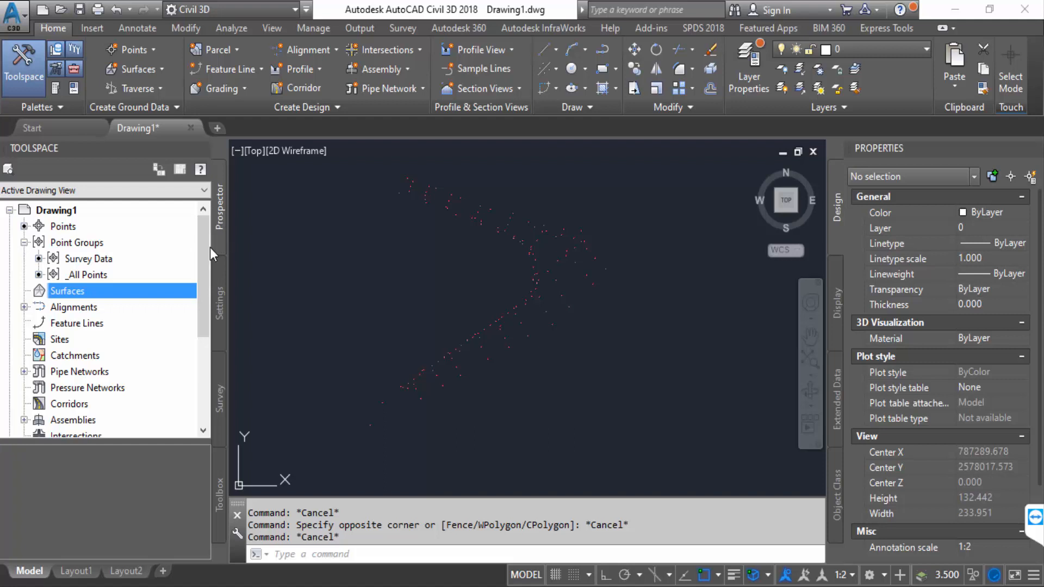
{"action": "right_click", "coordinate": [68, 291]}
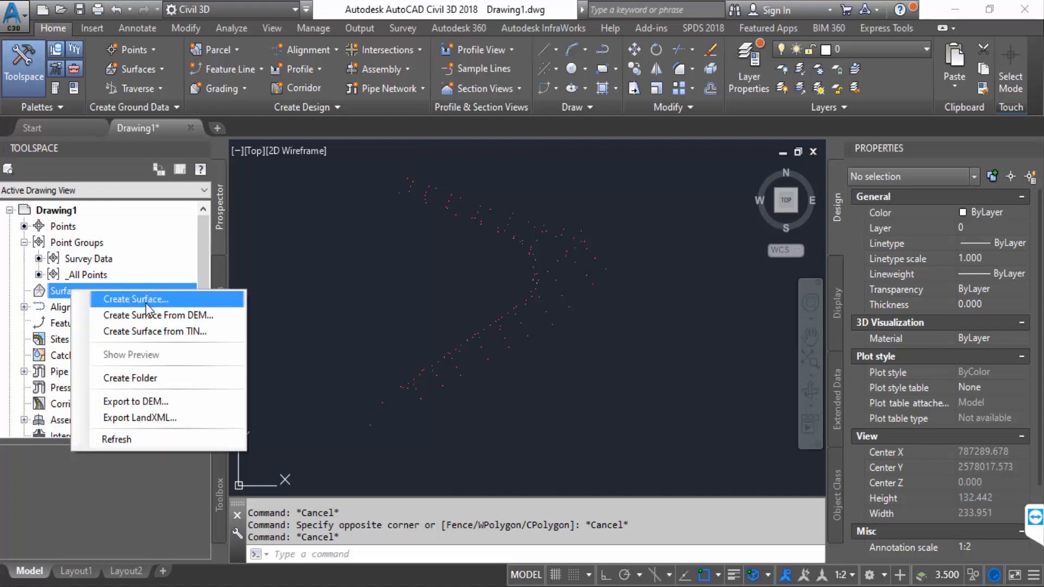
{"action": "mouse_move", "coordinate": [112, 299]}
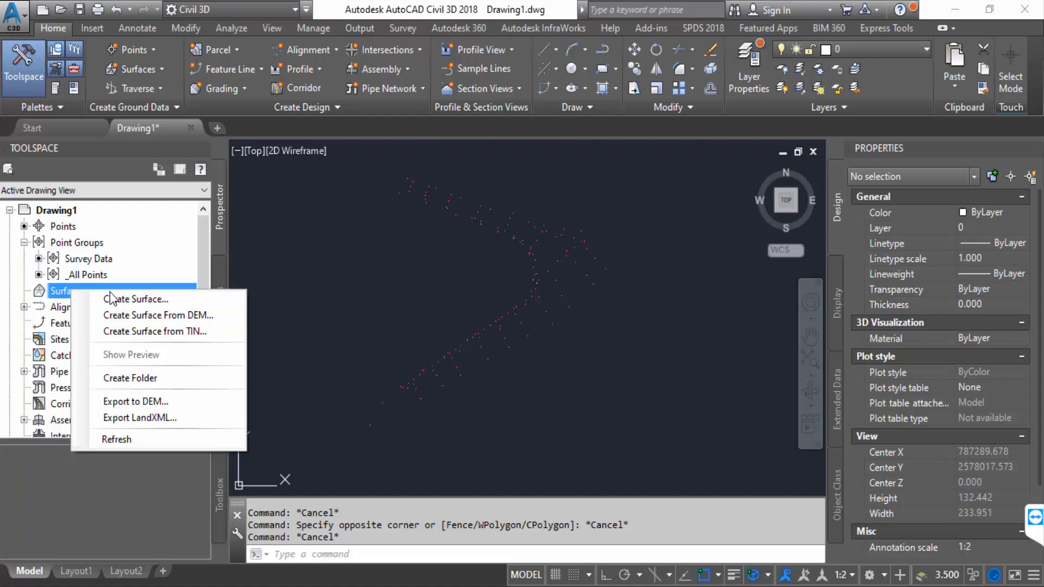
{"action": "left_click", "coordinate": [137, 299]}
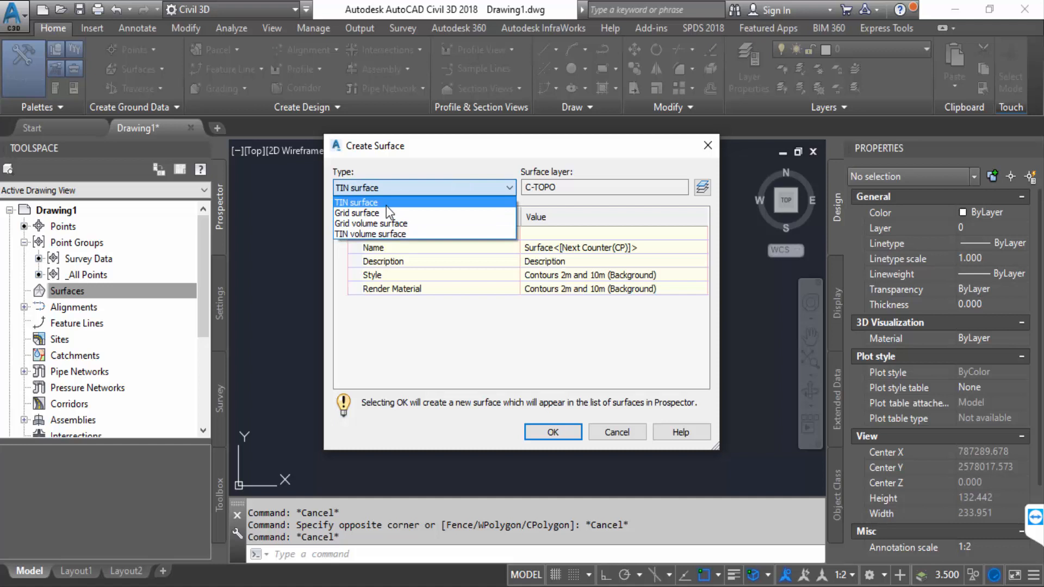
{"action": "left_click", "coordinate": [356, 202]}
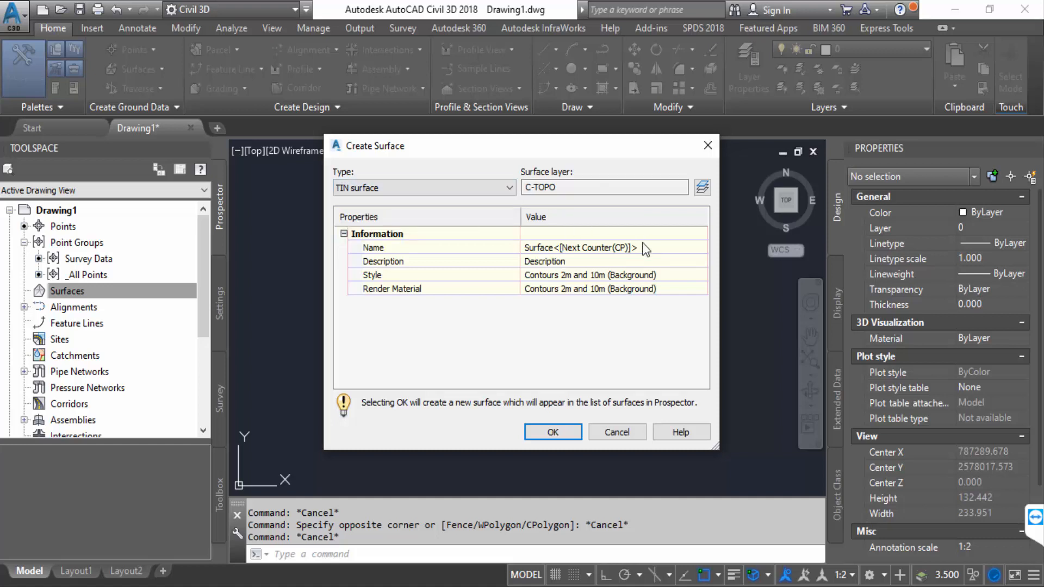
{"action": "mouse_move", "coordinate": [654, 256]}
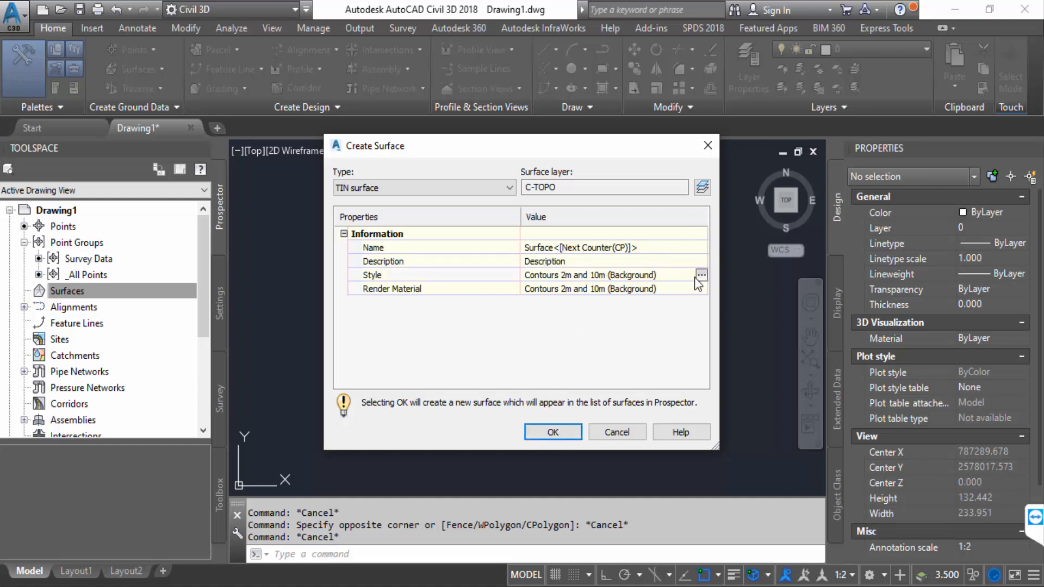
{"action": "left_click", "coordinate": [701, 274]}
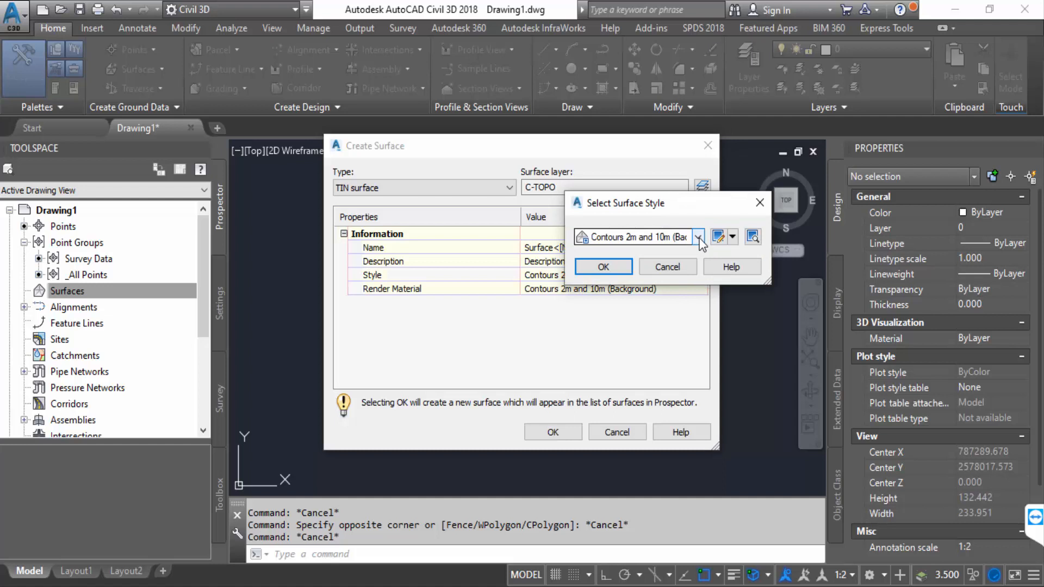
{"action": "left_click", "coordinate": [699, 237]}
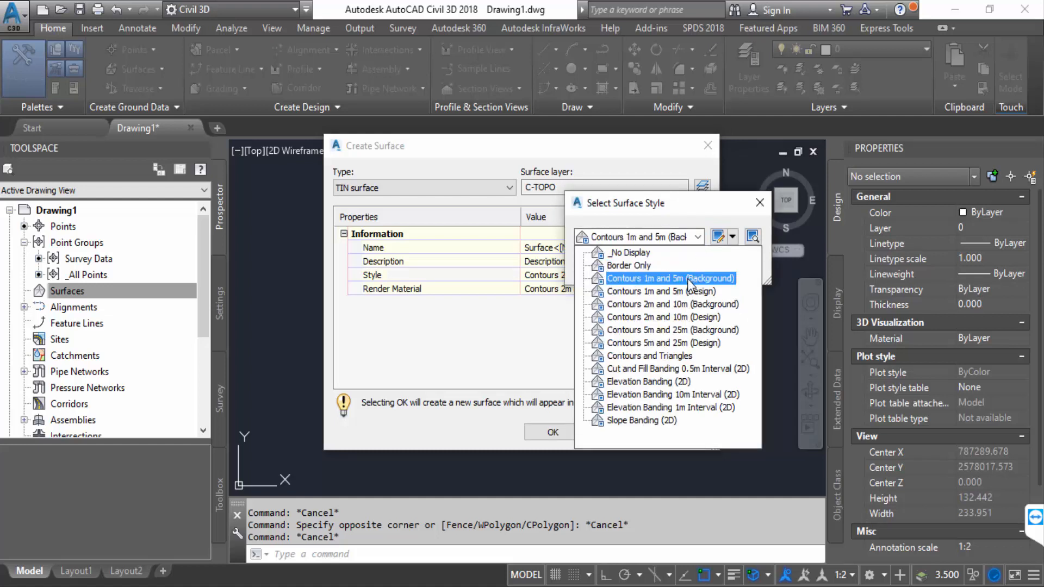
{"action": "left_click", "coordinate": [669, 278]}
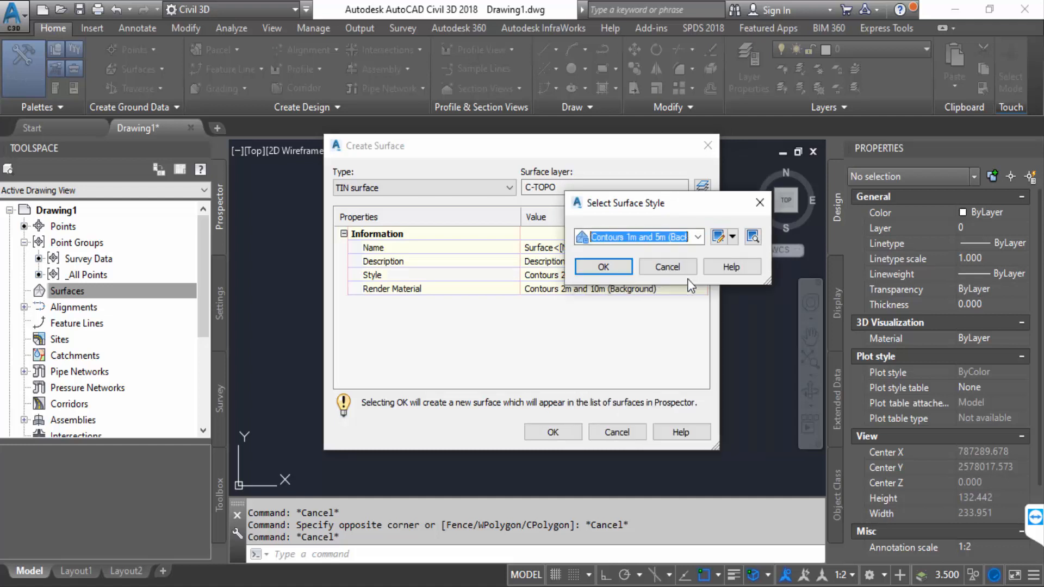
{"action": "left_click", "coordinate": [601, 267]}
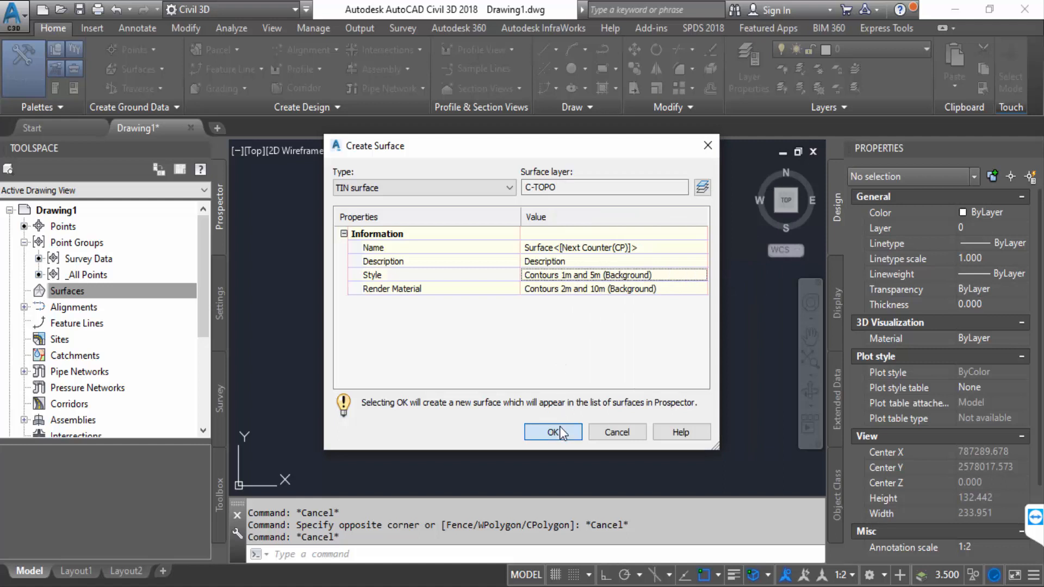
{"action": "left_click", "coordinate": [553, 432]}
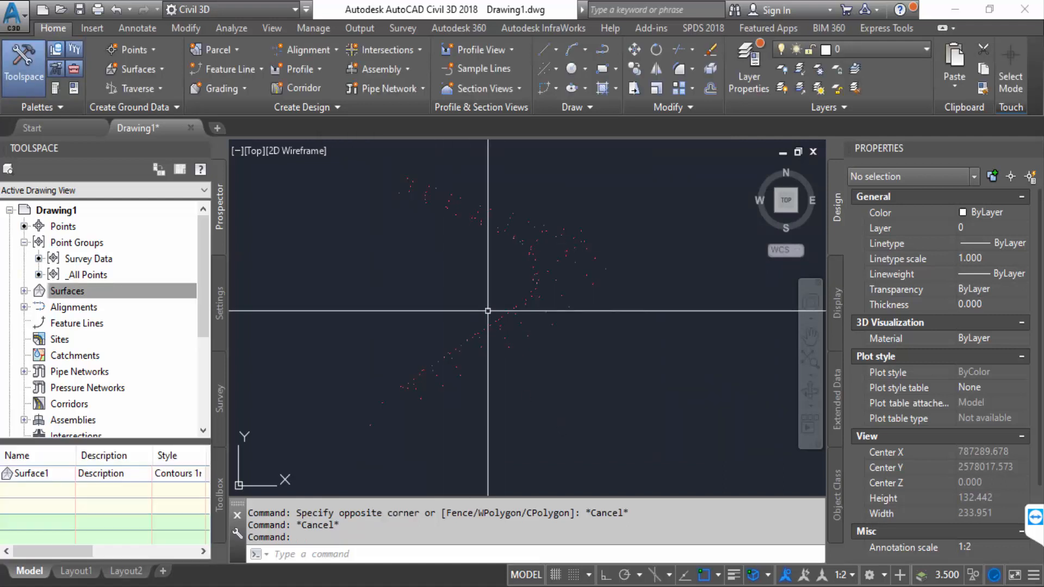
- Add the Survey Data point group to Surface1's definition and accept the point group order
{"action": "left_click", "coordinate": [67, 291]}
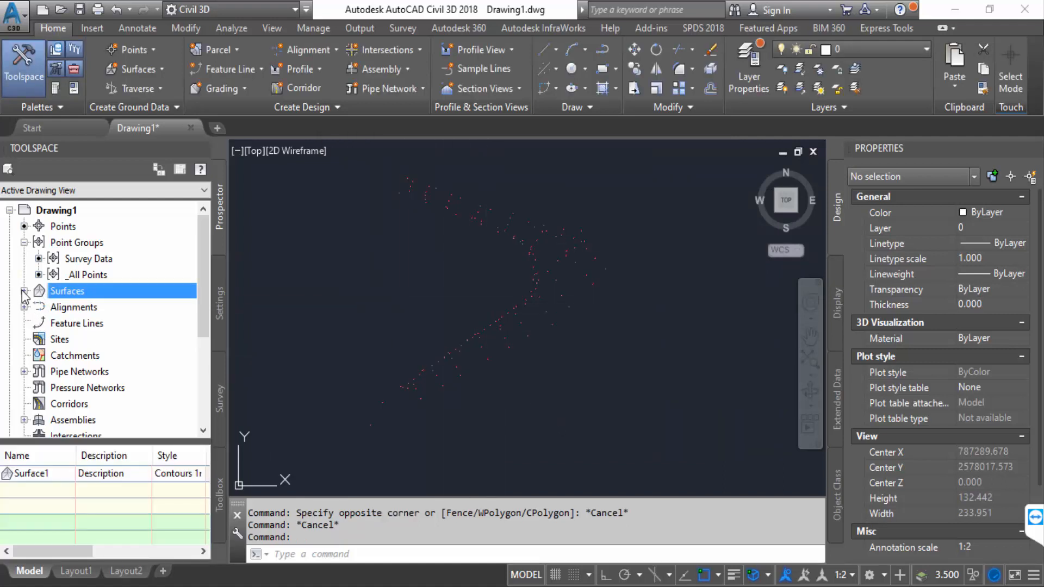
{"action": "left_click", "coordinate": [23, 295]}
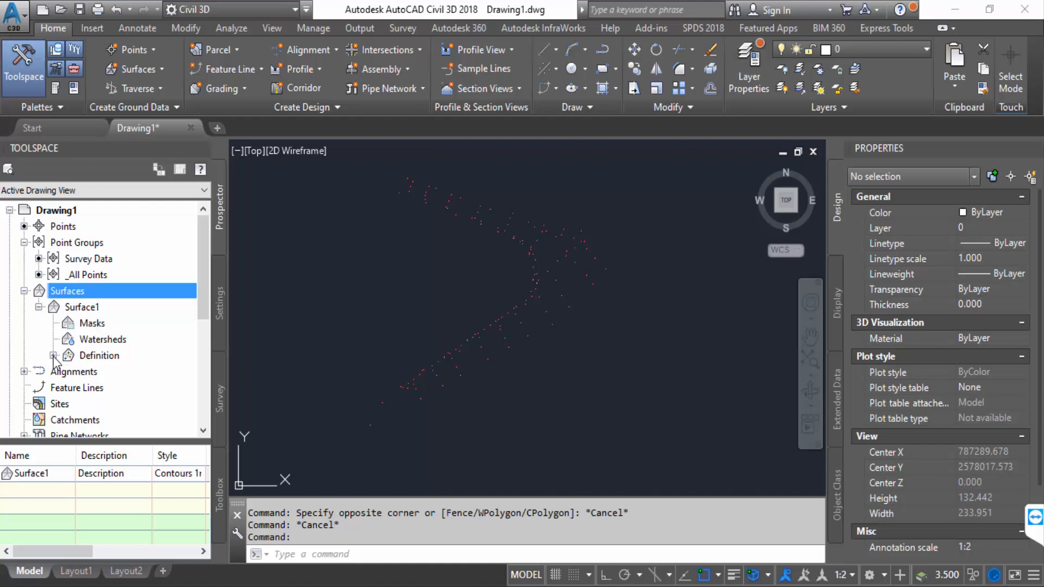
{"action": "left_click", "coordinate": [55, 355]}
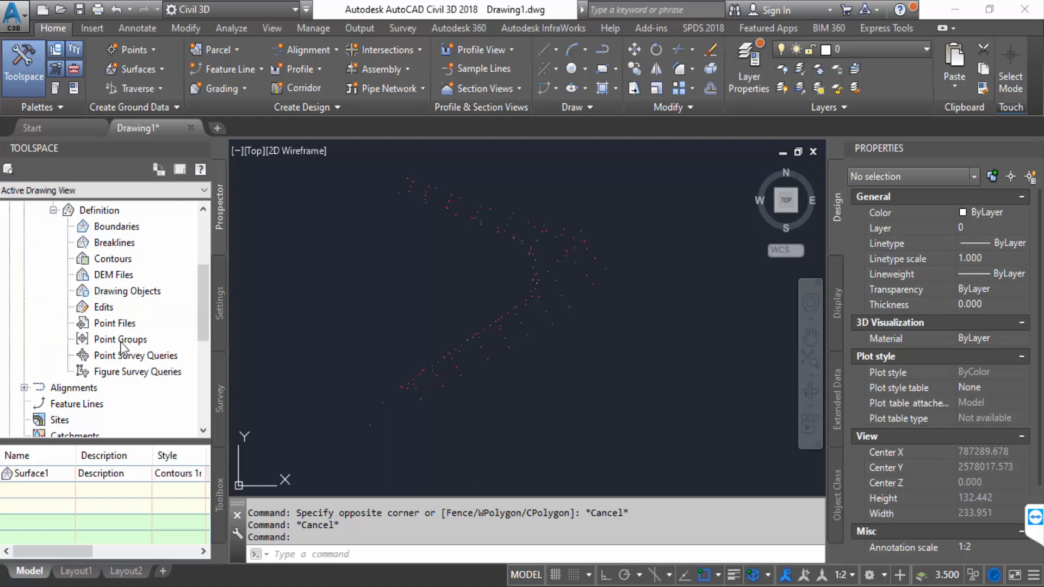
{"action": "left_click", "coordinate": [119, 339]}
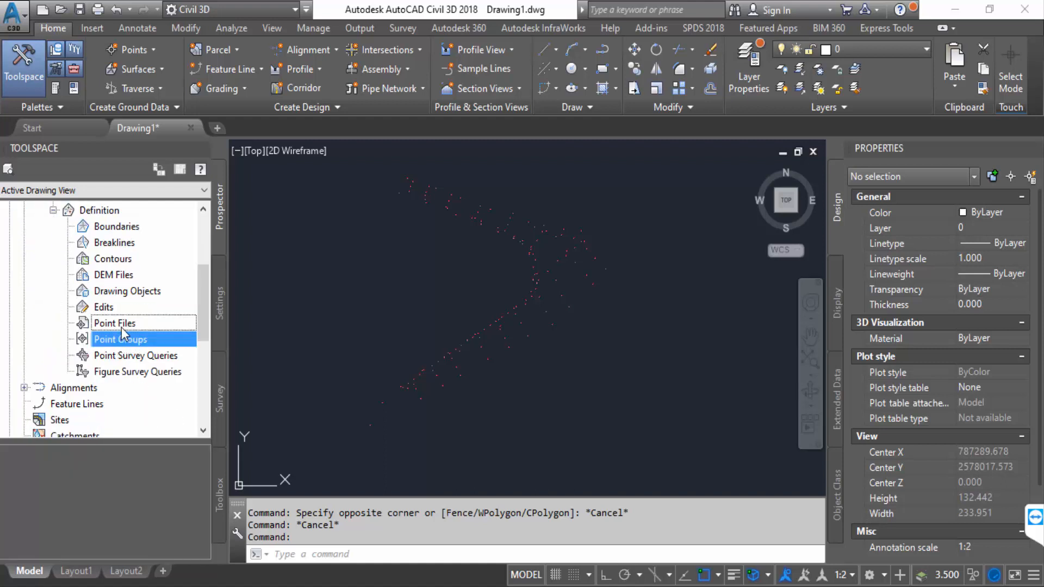
{"action": "left_click", "coordinate": [113, 323]}
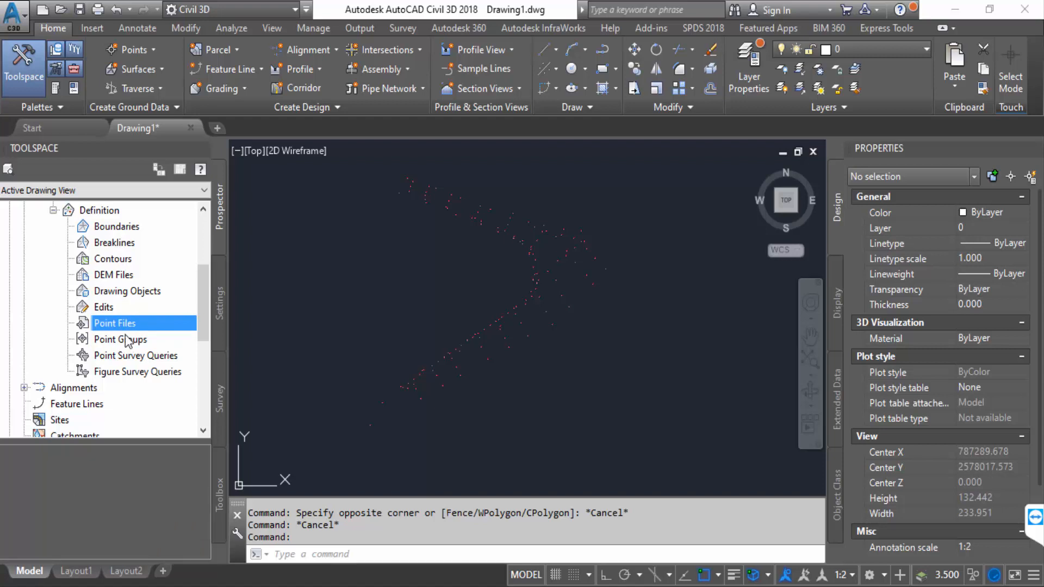
{"action": "mouse_move", "coordinate": [124, 343]}
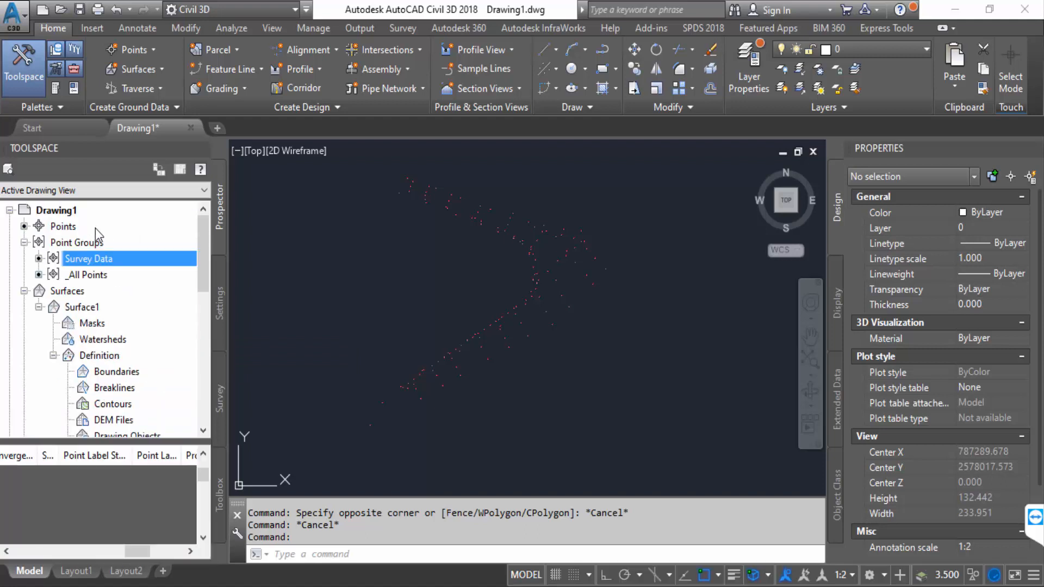
{"action": "left_click", "coordinate": [89, 258]}
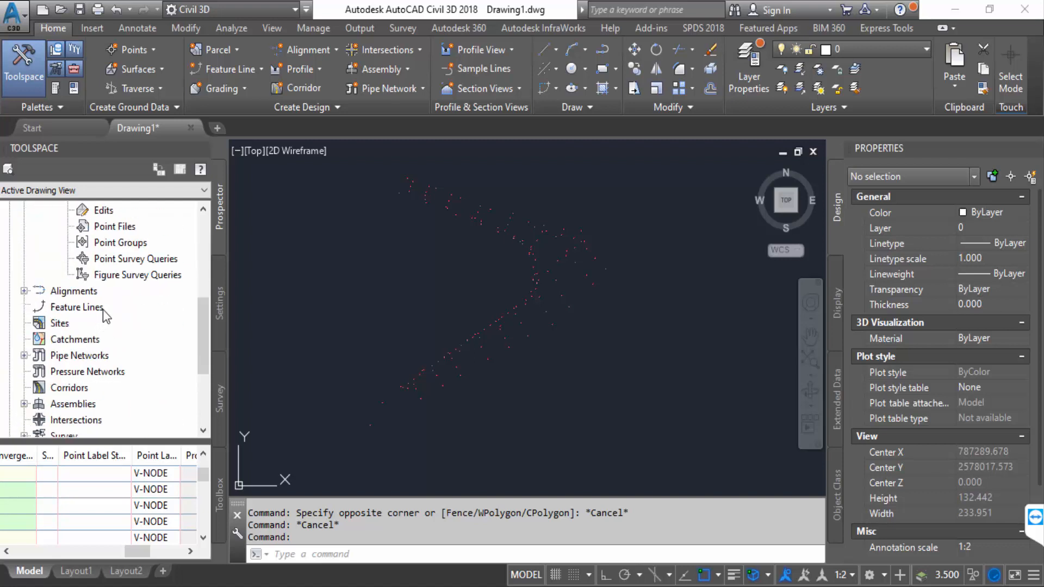
{"action": "right_click", "coordinate": [120, 241]}
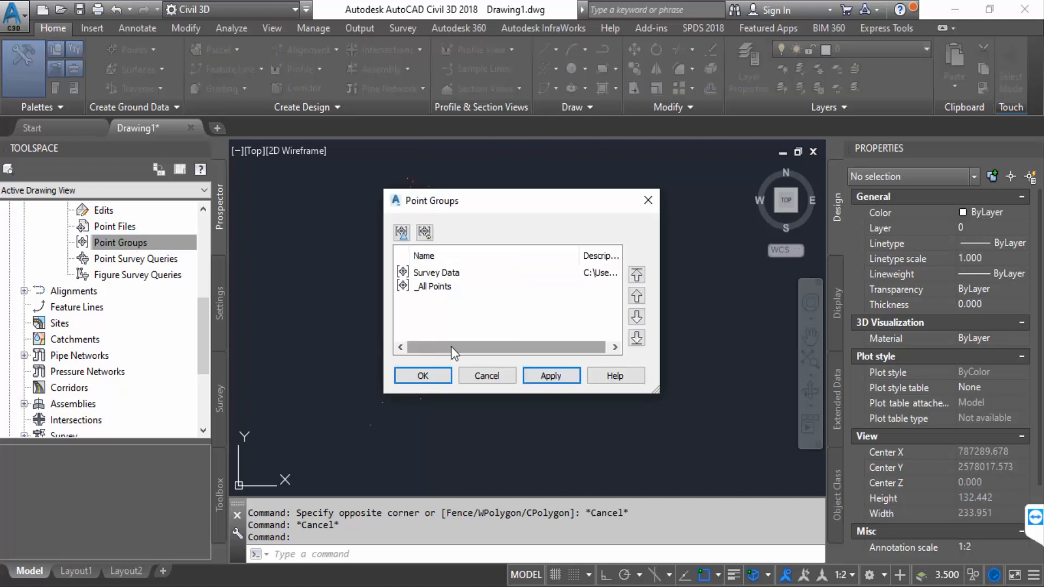
{"action": "left_click", "coordinate": [436, 273]}
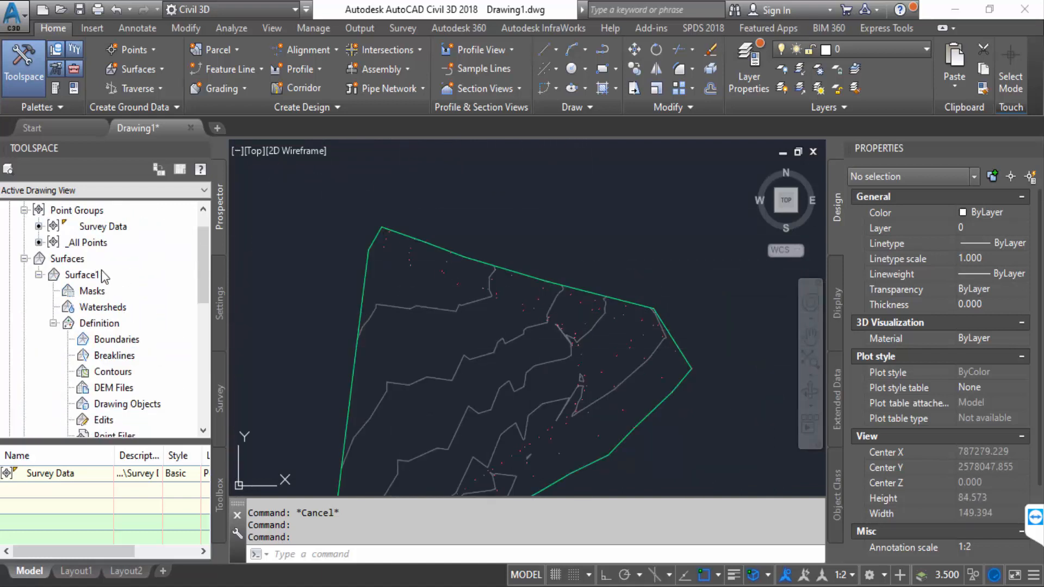
- Open the Surface Properties of Surface1 from Prospector
{"action": "left_click", "coordinate": [99, 323]}
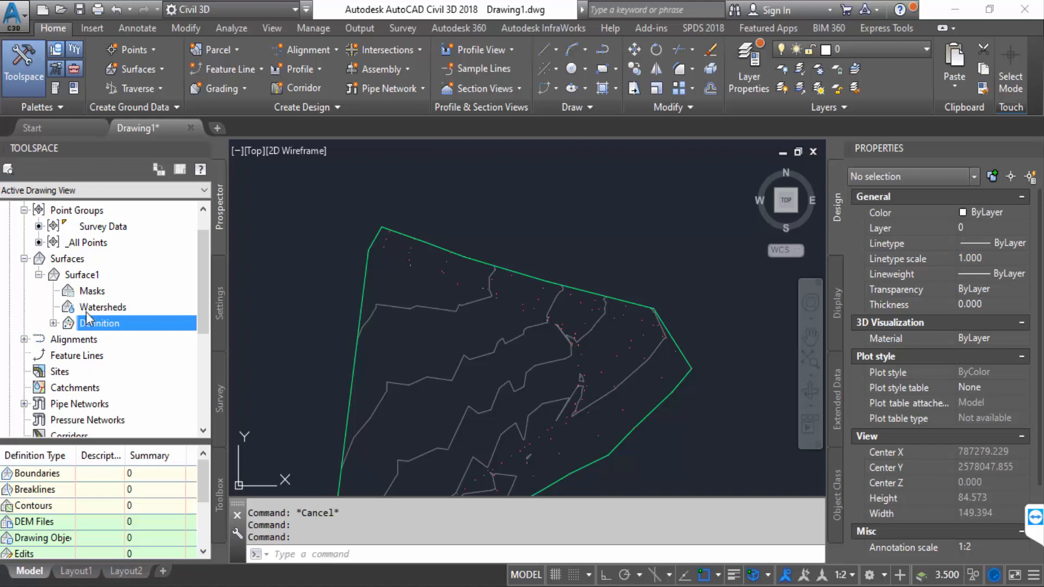
{"action": "left_click", "coordinate": [81, 275]}
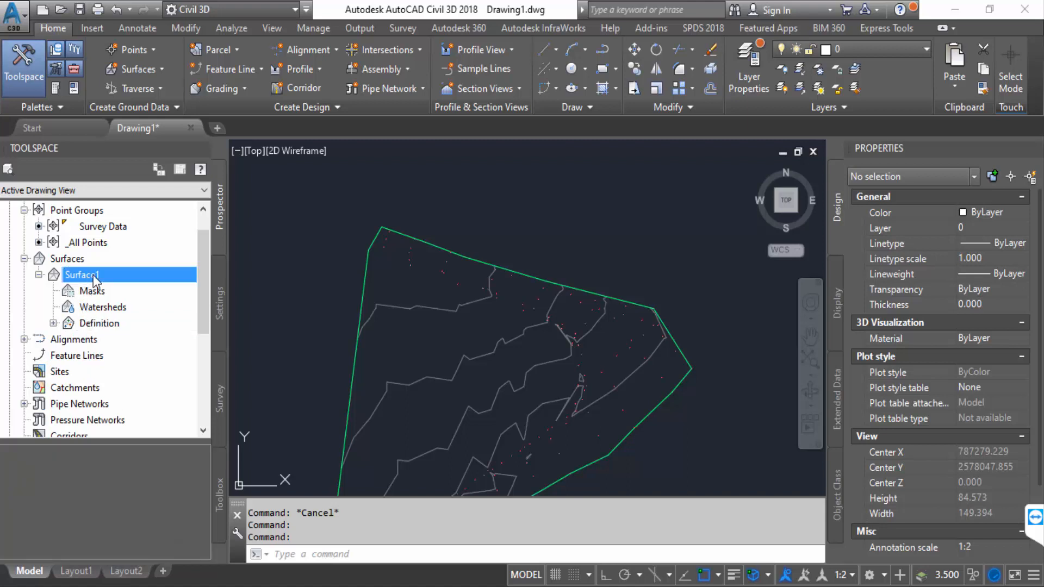
{"action": "mouse_move", "coordinate": [103, 279]}
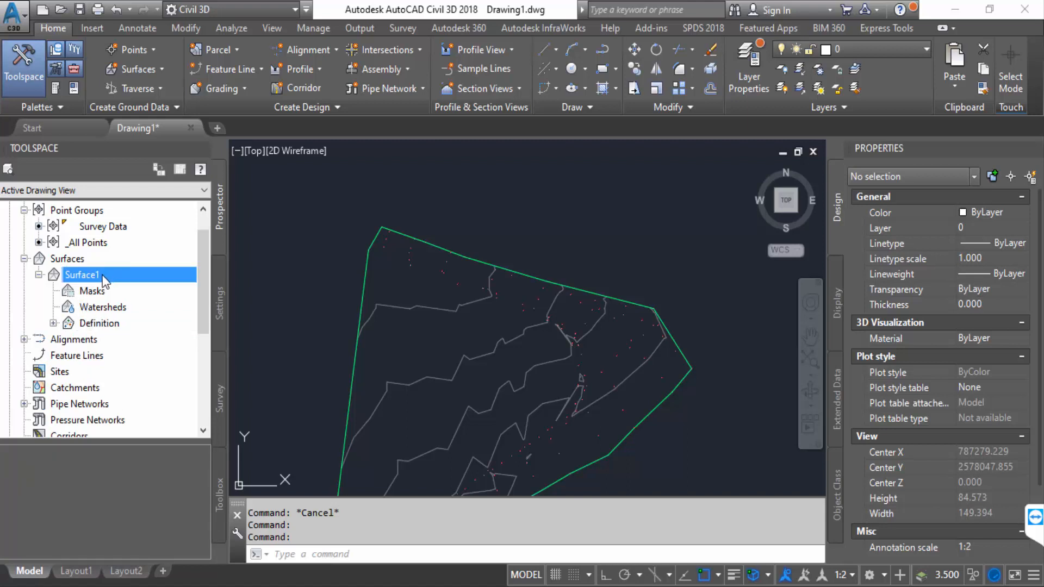
{"action": "right_click", "coordinate": [81, 274]}
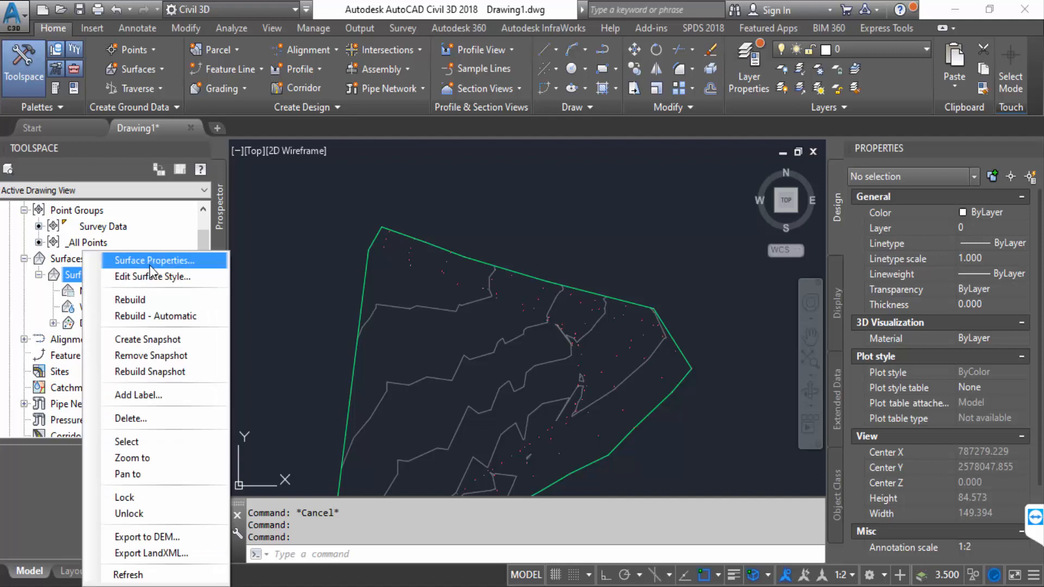
{"action": "left_click", "coordinate": [153, 259]}
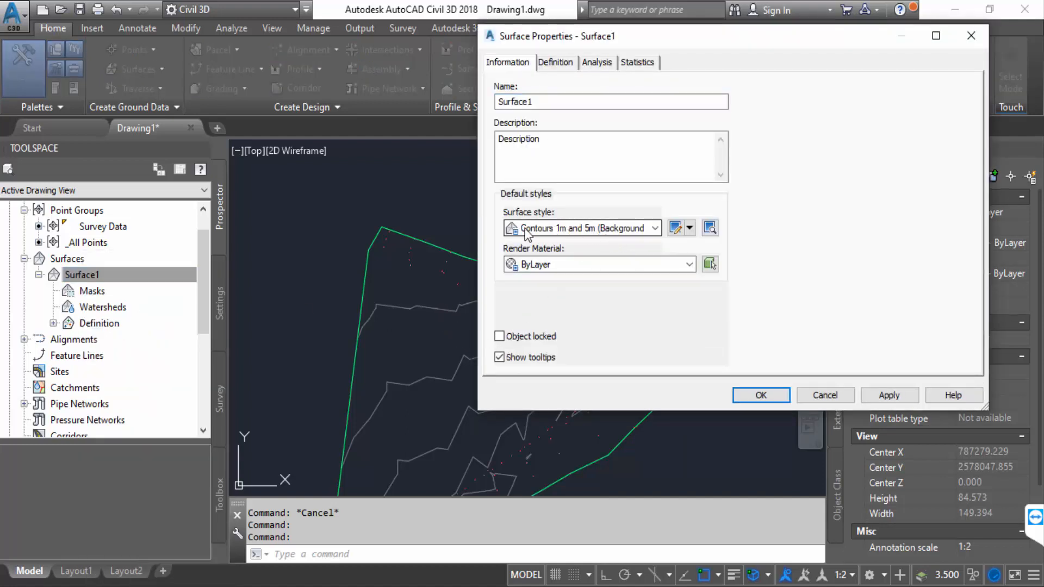
- Keep the Contours 1m and 5m (Background) style and edit the current selection
{"action": "left_click", "coordinate": [653, 228]}
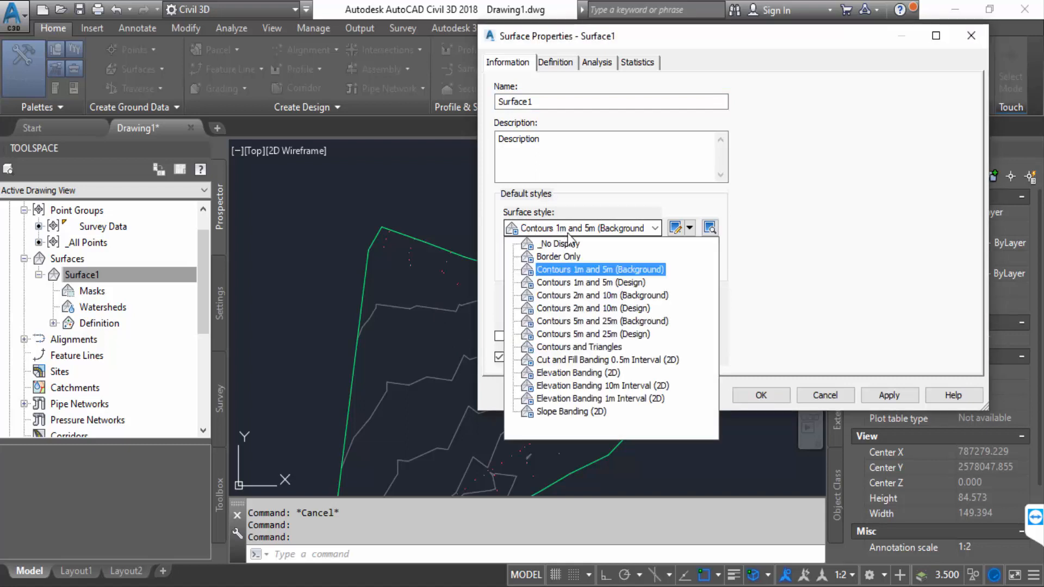
{"action": "mouse_move", "coordinate": [641, 234]}
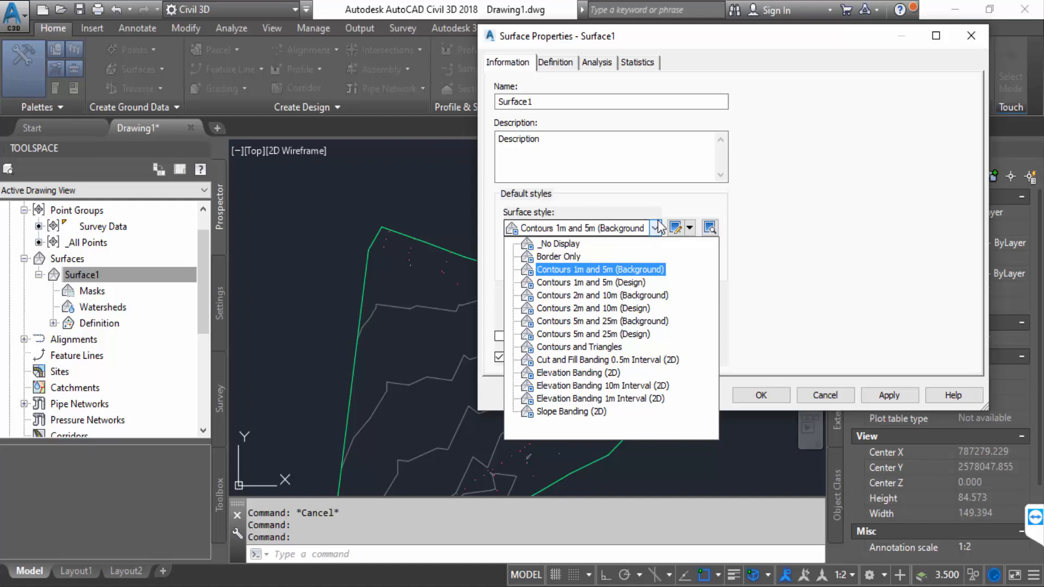
{"action": "left_click", "coordinate": [557, 256]}
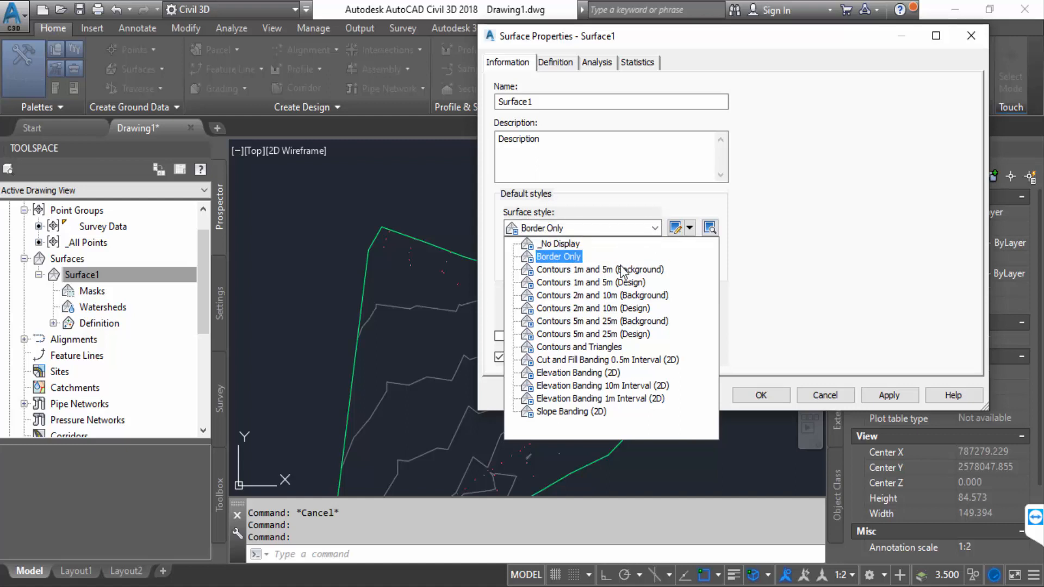
{"action": "left_click", "coordinate": [599, 269]}
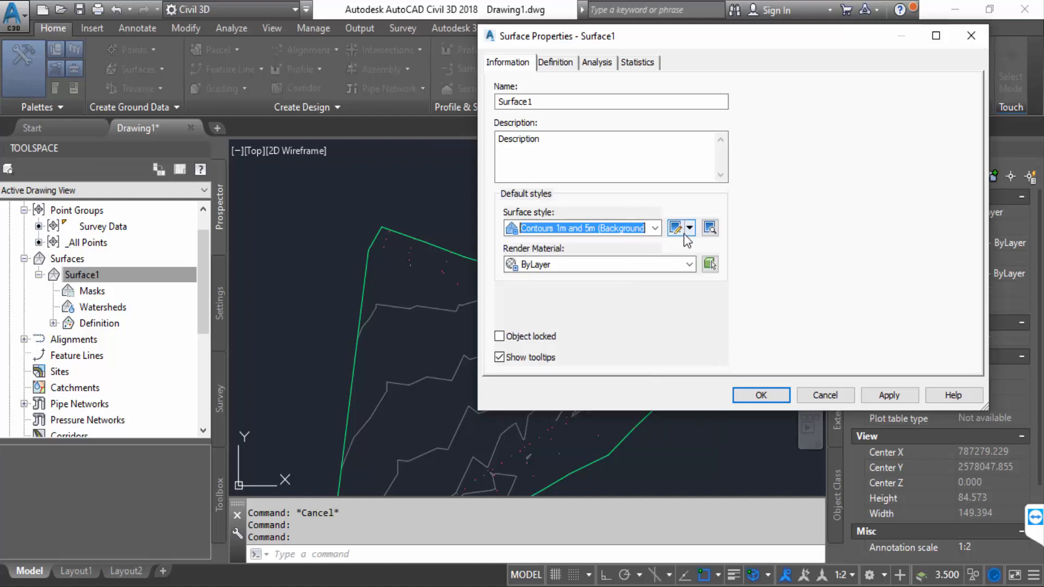
{"action": "left_click", "coordinate": [690, 227]}
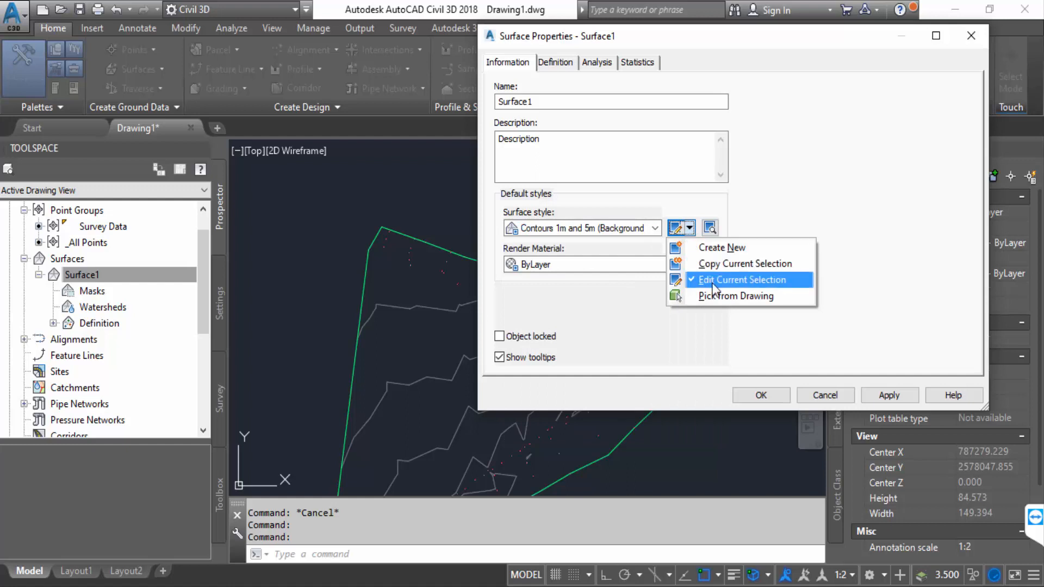
{"action": "left_click", "coordinate": [740, 280]}
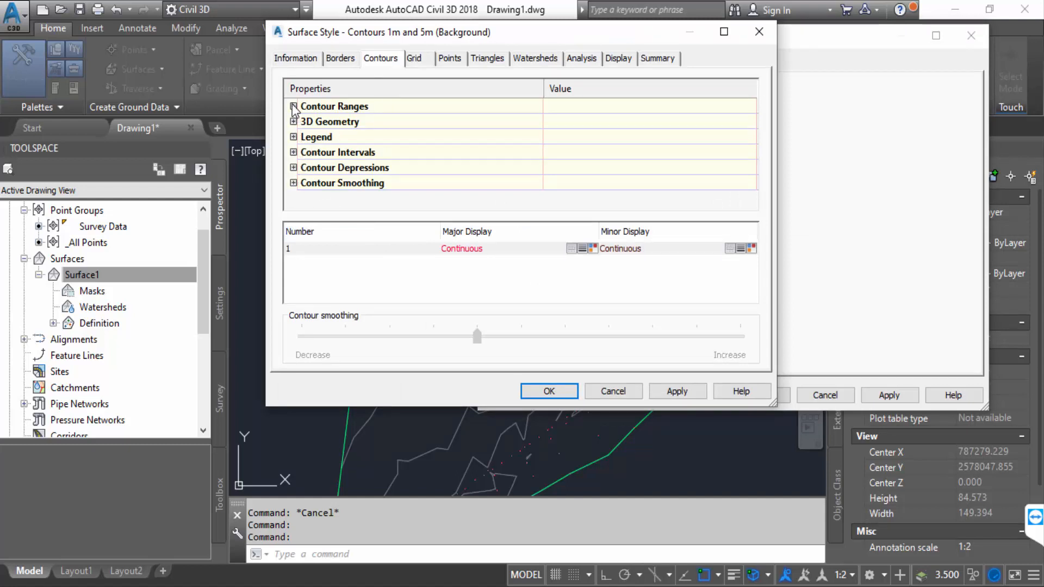
- Set the contour intervals to 0.3 m minor and 1.2 m major, then confirm
{"action": "left_click", "coordinate": [293, 107]}
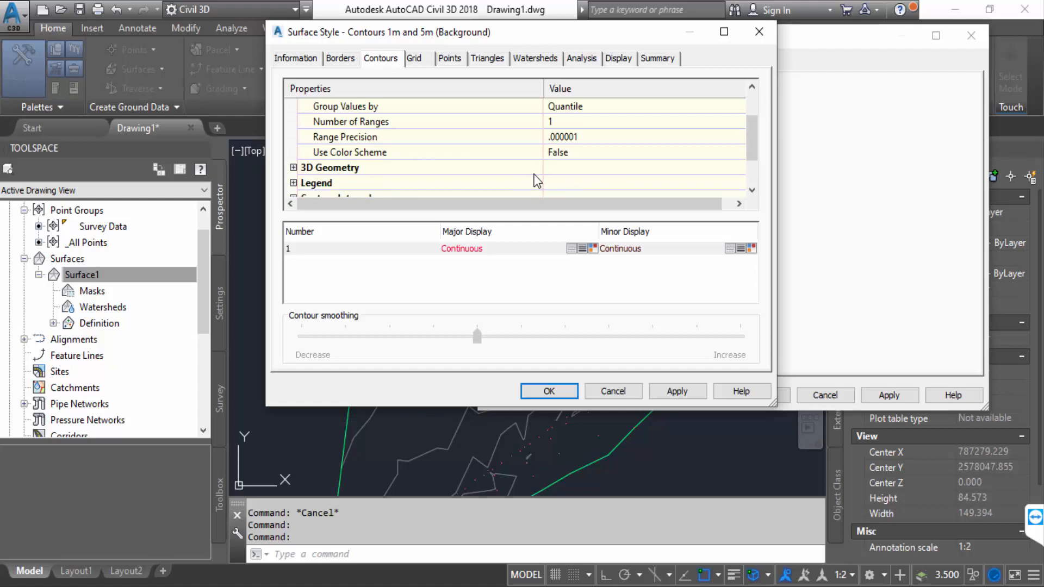
{"action": "mouse_move", "coordinate": [528, 180]}
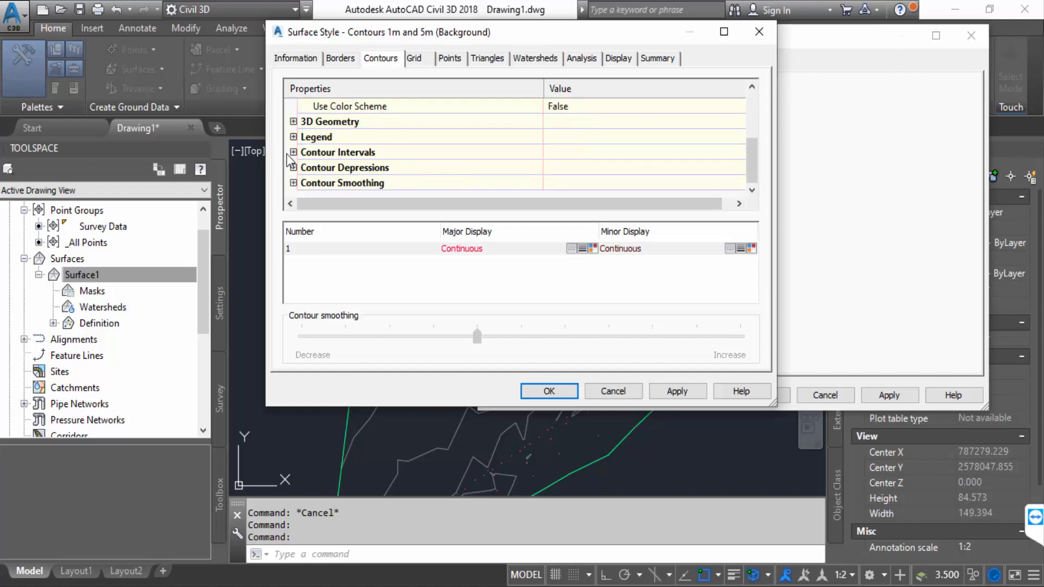
{"action": "left_click", "coordinate": [293, 151]}
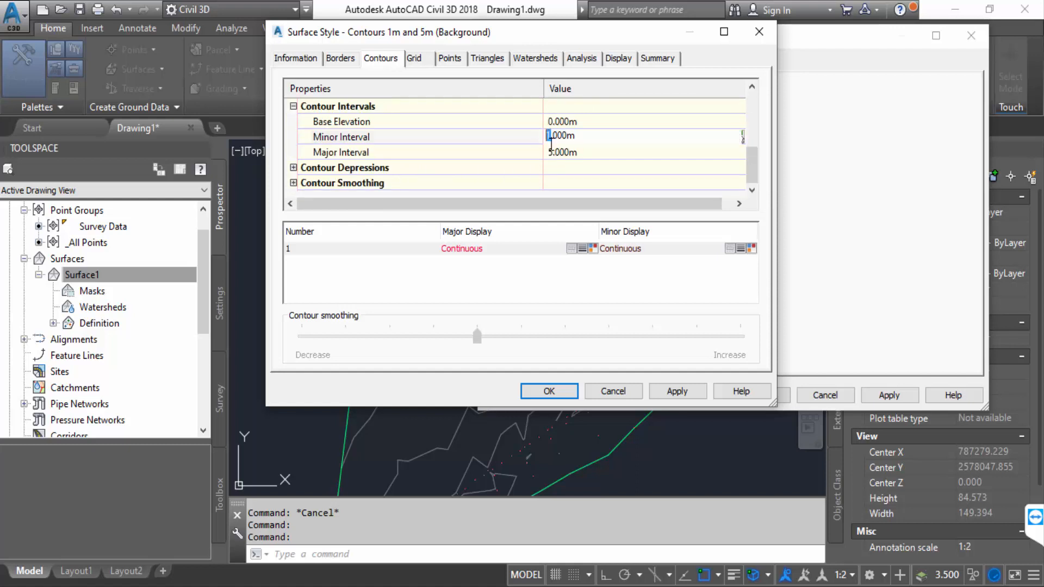
{"action": "type", "text": "0"}
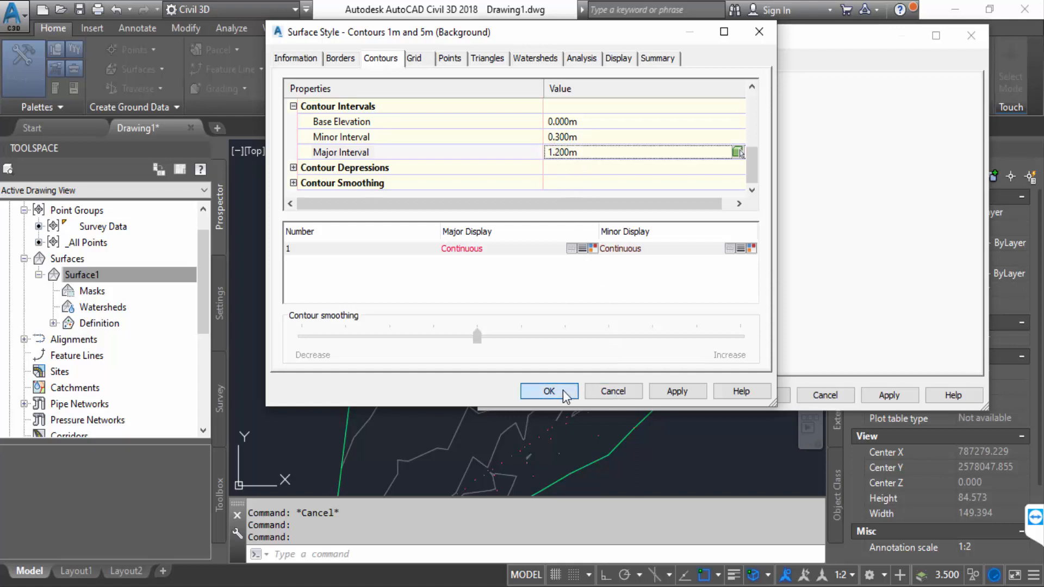
{"action": "left_click", "coordinate": [549, 391]}
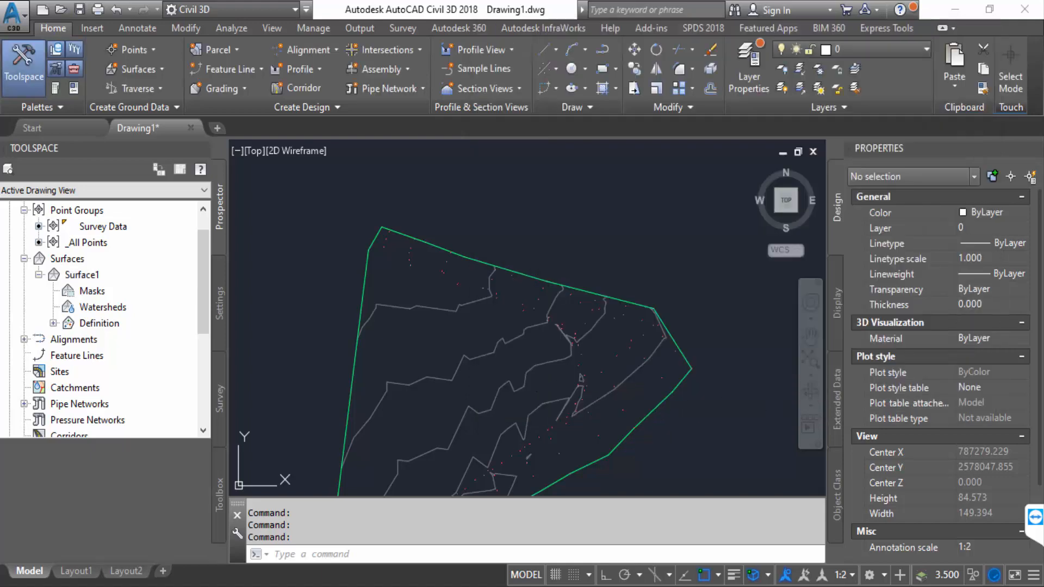
- Apply the edited style to Surface1 and zoom to inspect the denser contours
{"action": "left_click", "coordinate": [82, 275]}
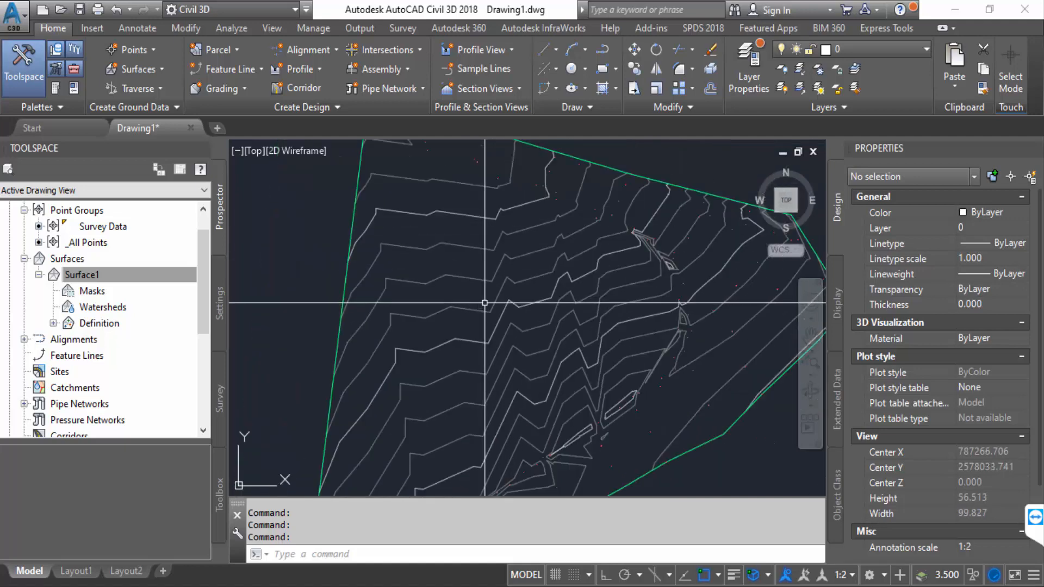
{"action": "scroll", "scroll_direction": "down", "scroll_amount": 3}
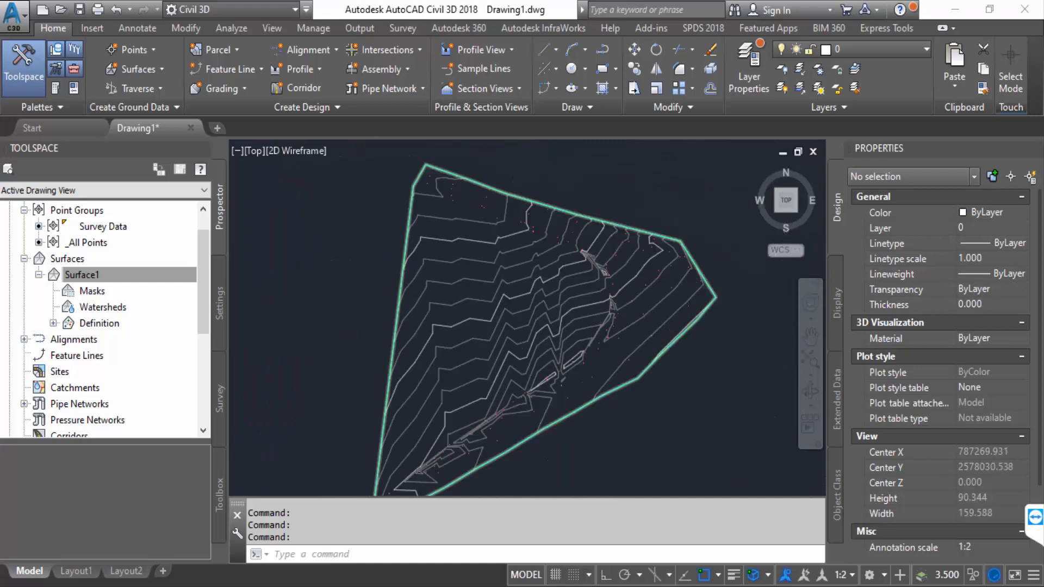